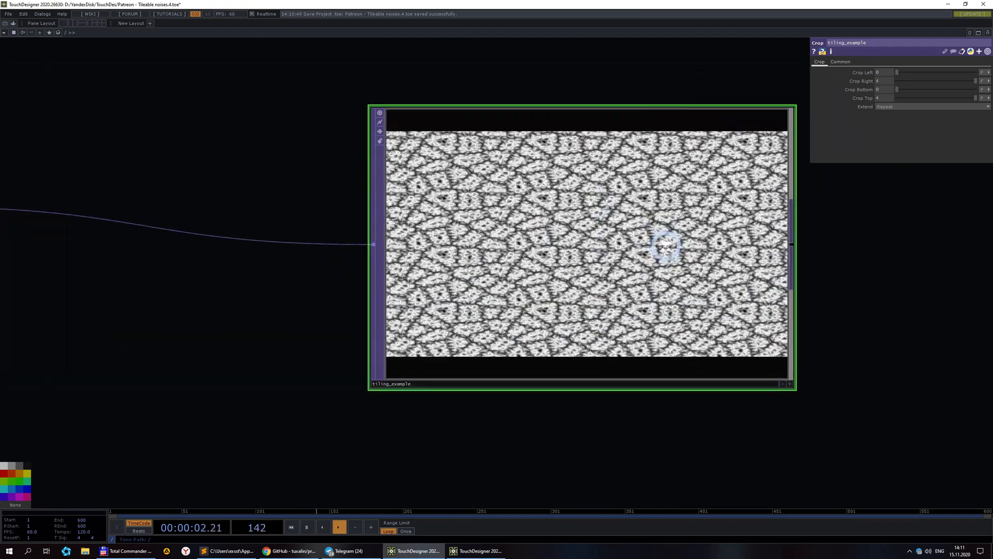
View the tiling_example TOP fullscreen to inspect the repeated noise pattern
click(338, 526)
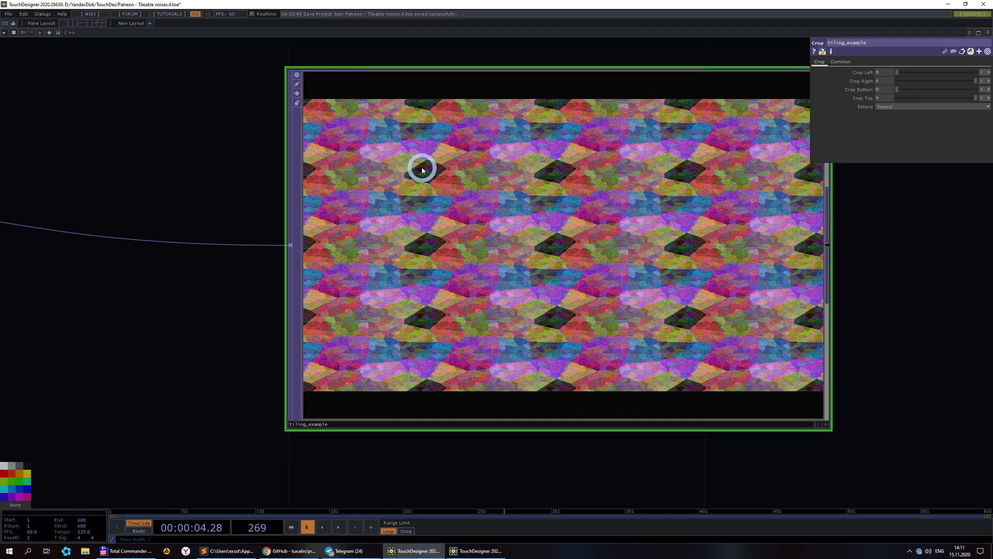
mouse_move(570, 285)
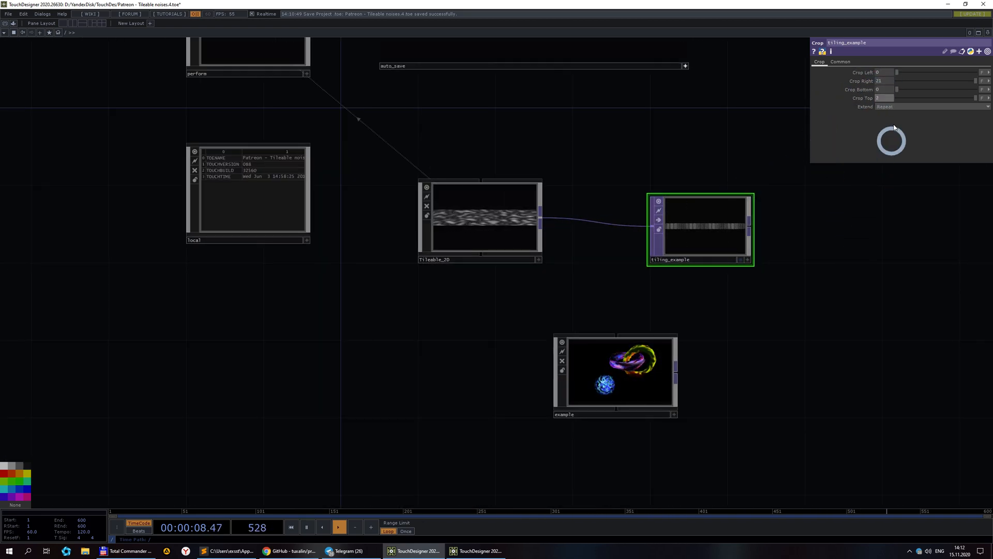
Dive into the example COMP where the fBm noise drives the bump-mapped render
click(483, 218)
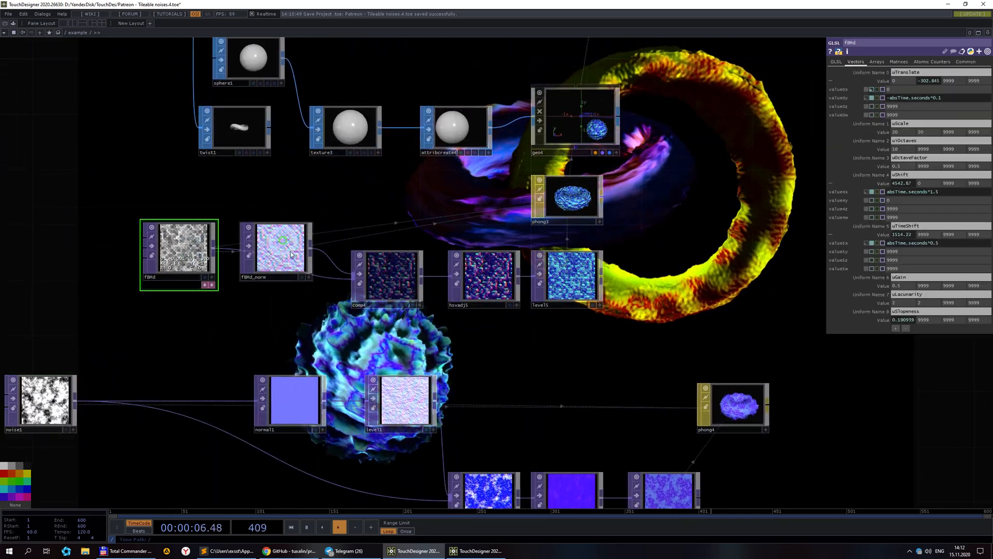
Inspect phong3's Normal/Height maps and add tile1 between noise1 and normal1
click(566, 200)
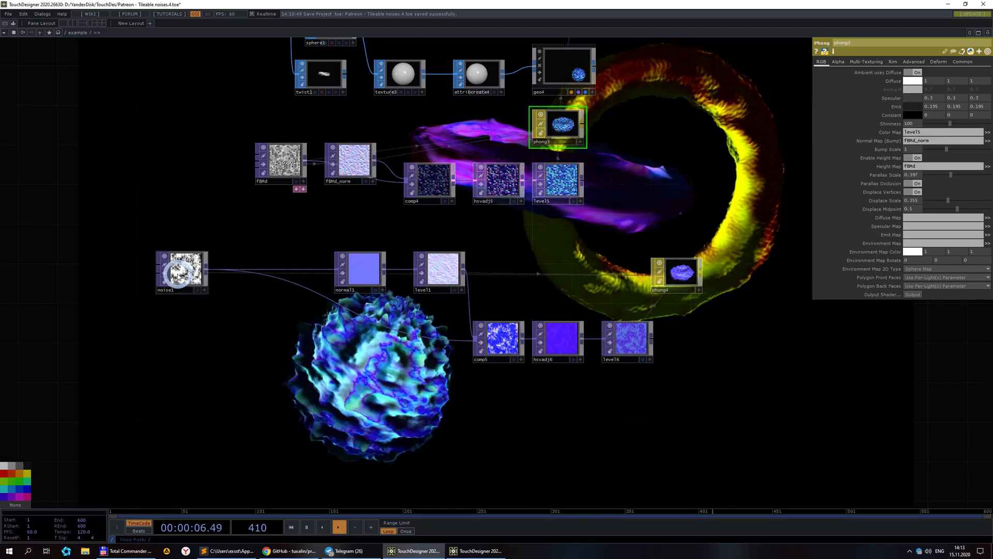
click(181, 270)
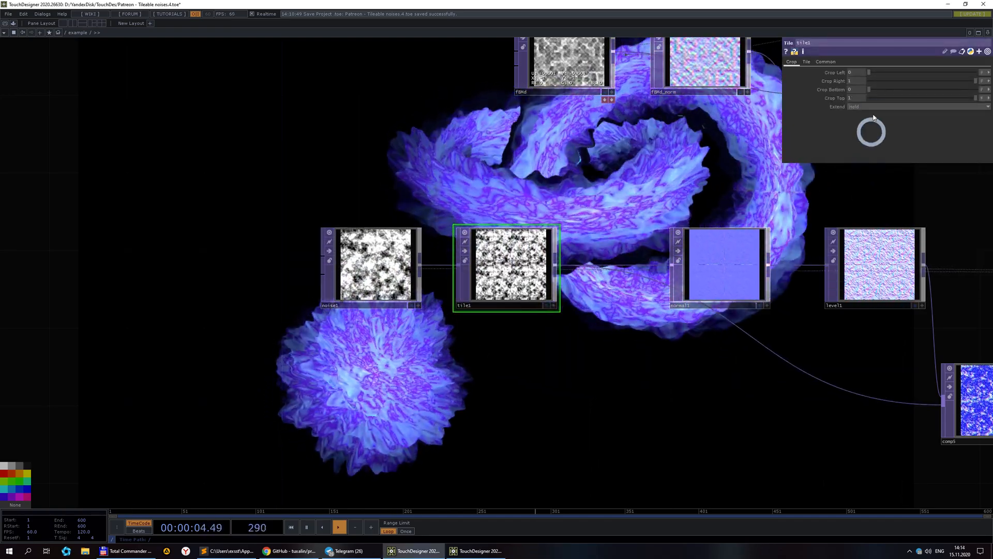
Select geo2 to show its Xform page with the absTime.seconds Y-rotate expression
click(806, 61)
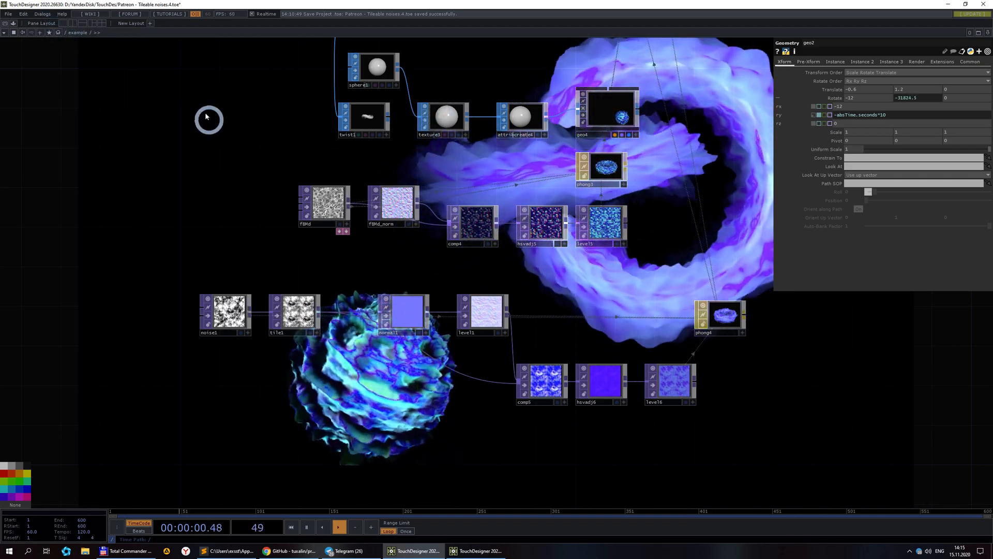
Return to the Tileable_2D network, then switch to the procedural-tileable-shaders GitHub repo in Chrome
click(53, 32)
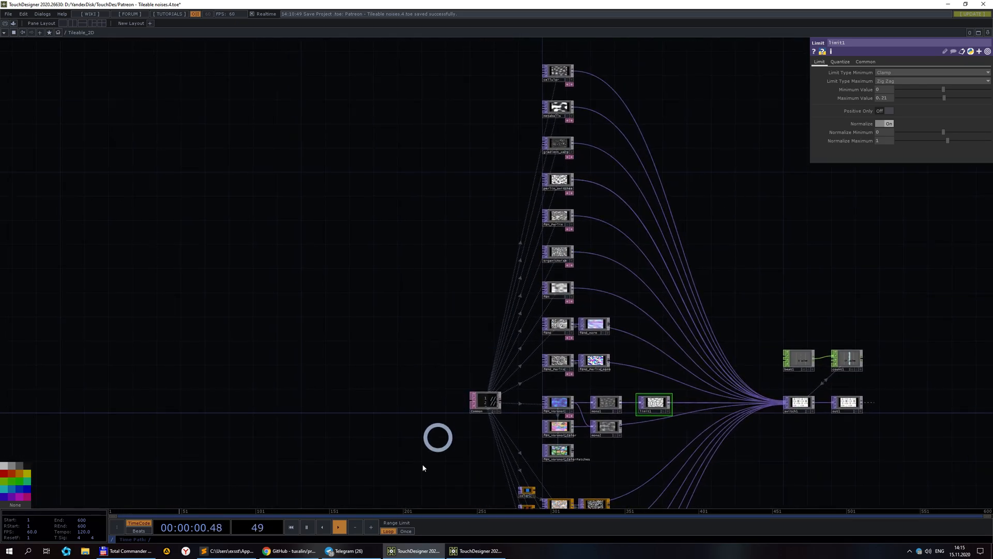
click(286, 549)
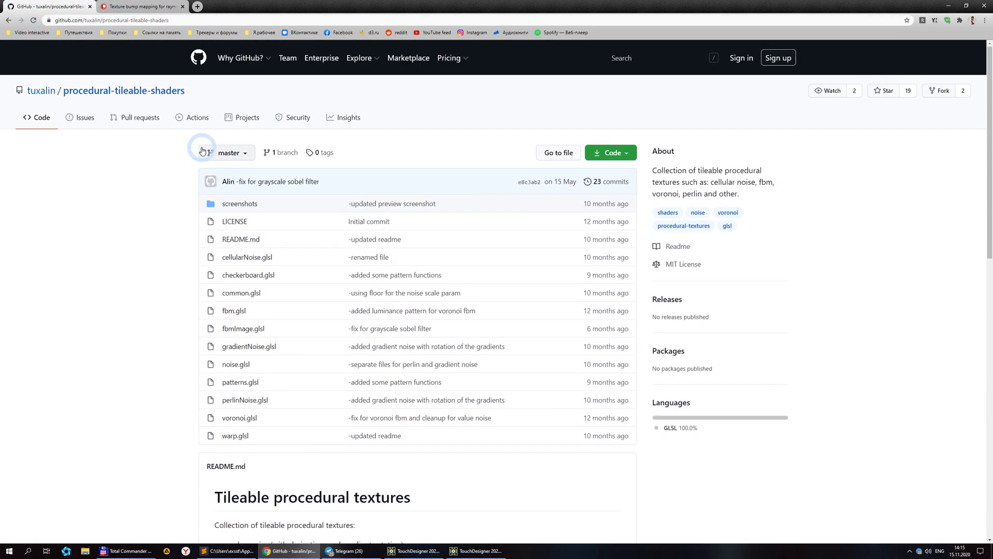
Scroll the README down to its Preview images, then bring TouchDesigner back to the front
scroll(down, 3)
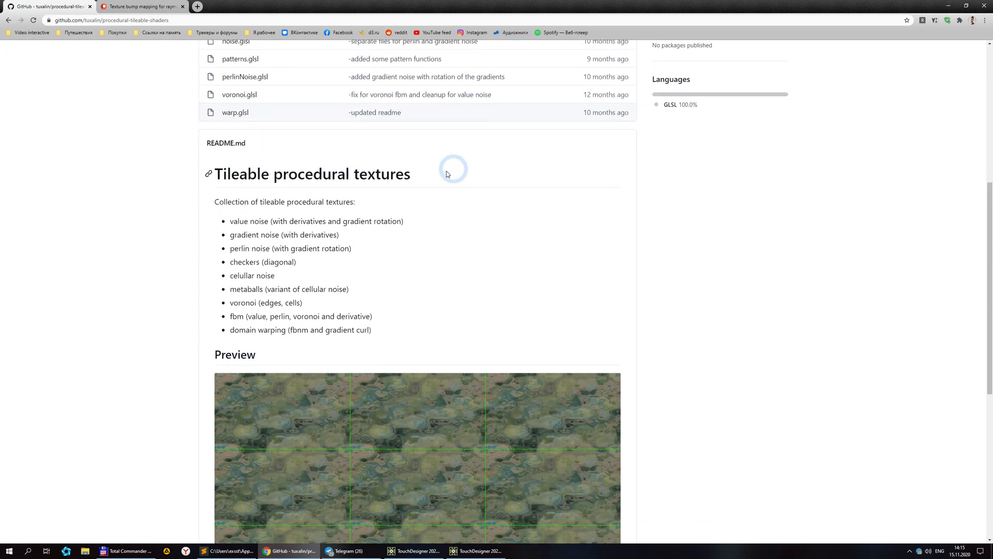
scroll(down, 3)
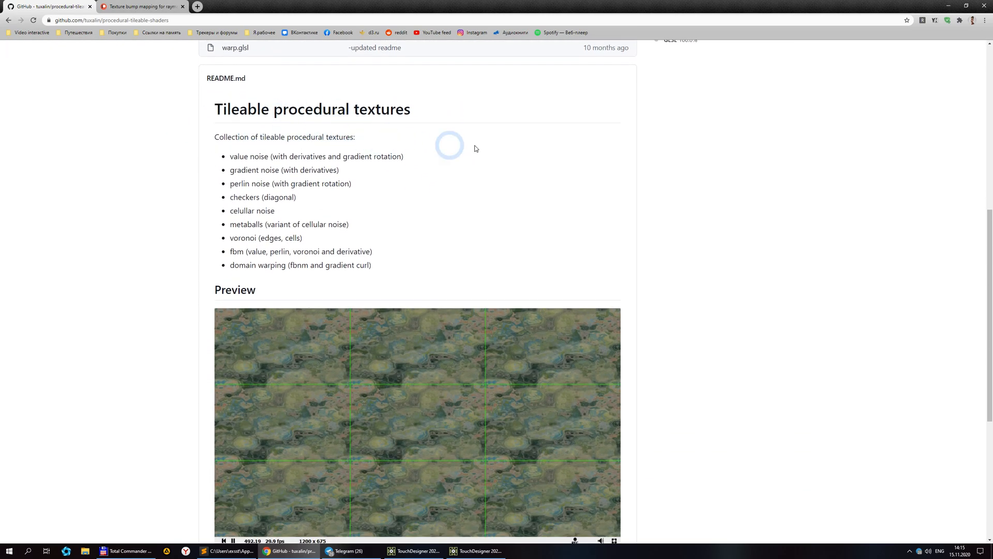
scroll(down, 3)
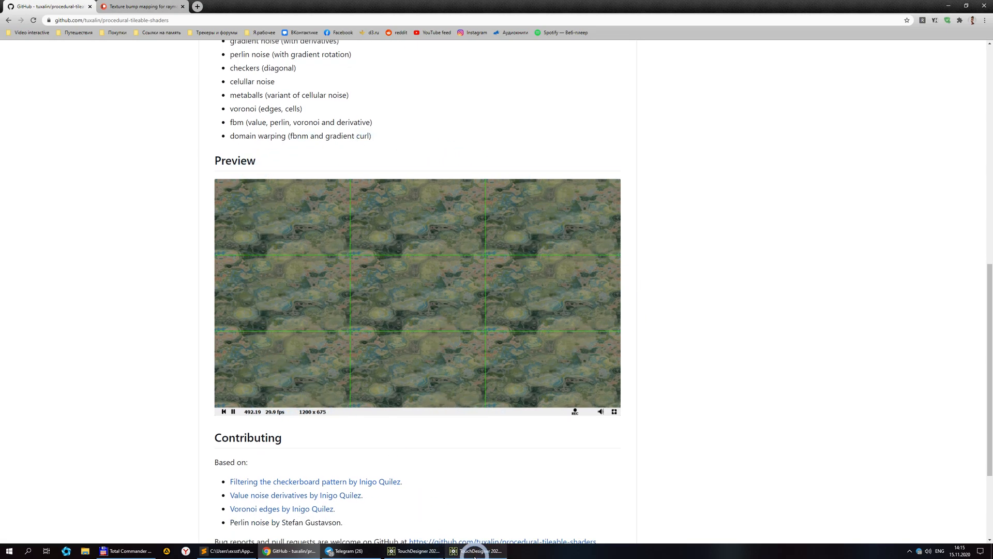
click(414, 549)
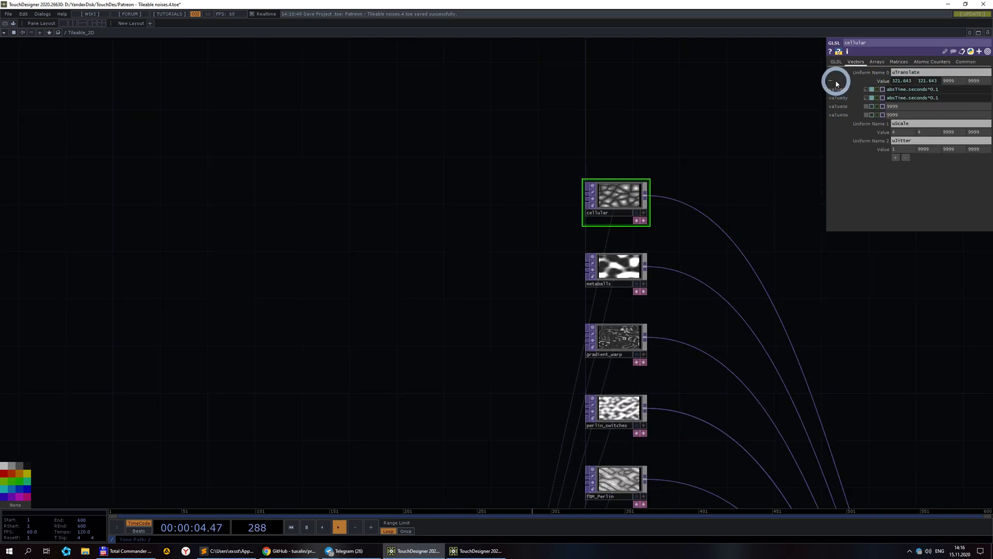
Review the gradient_warp and FBM_Perlin uniforms, then show the shared common GLSL code
click(63, 33)
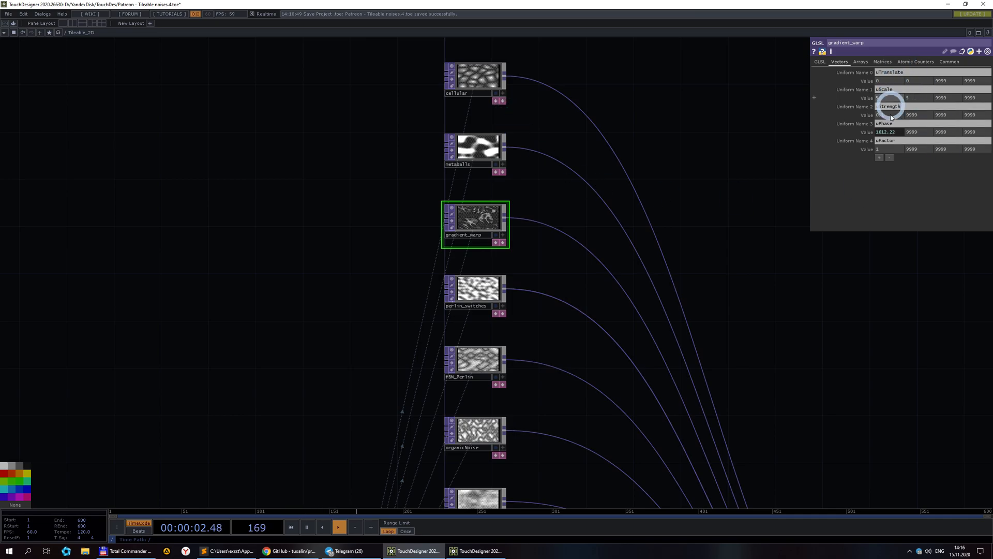
click(477, 359)
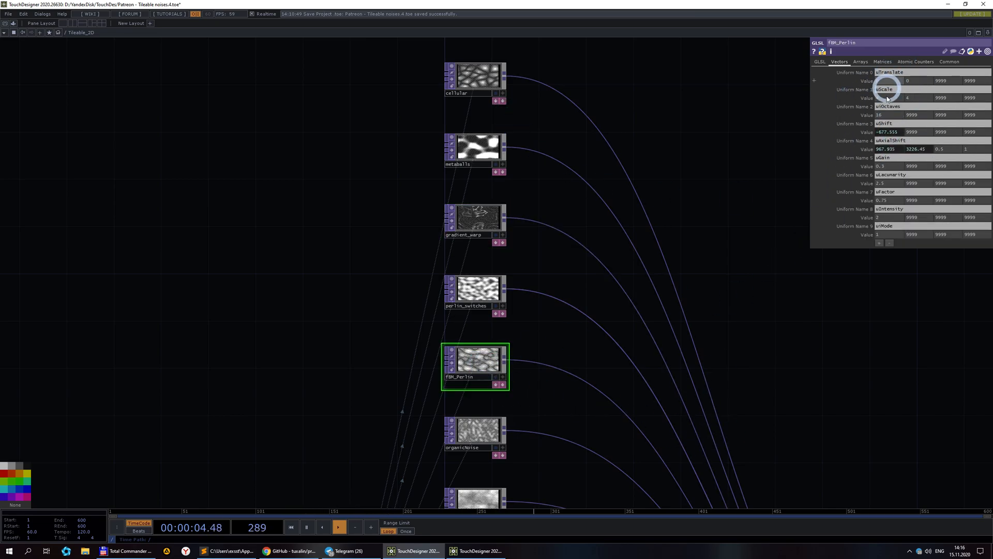
mouse_move(846, 385)
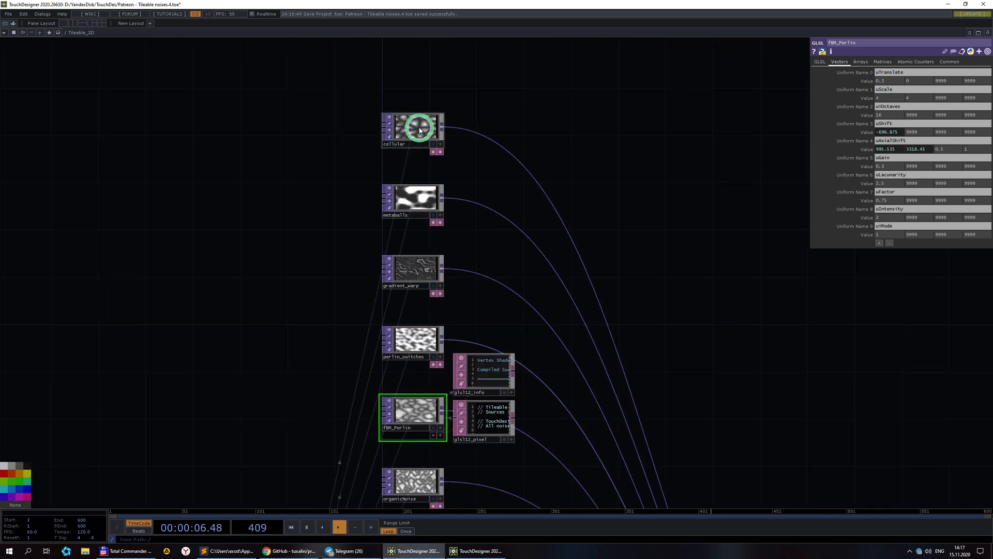
click(413, 130)
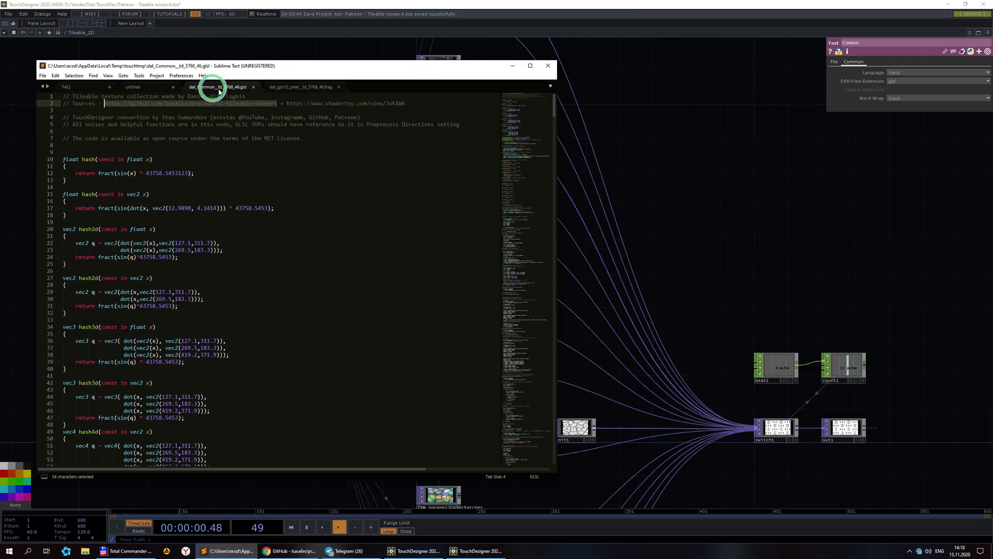
click(383, 117)
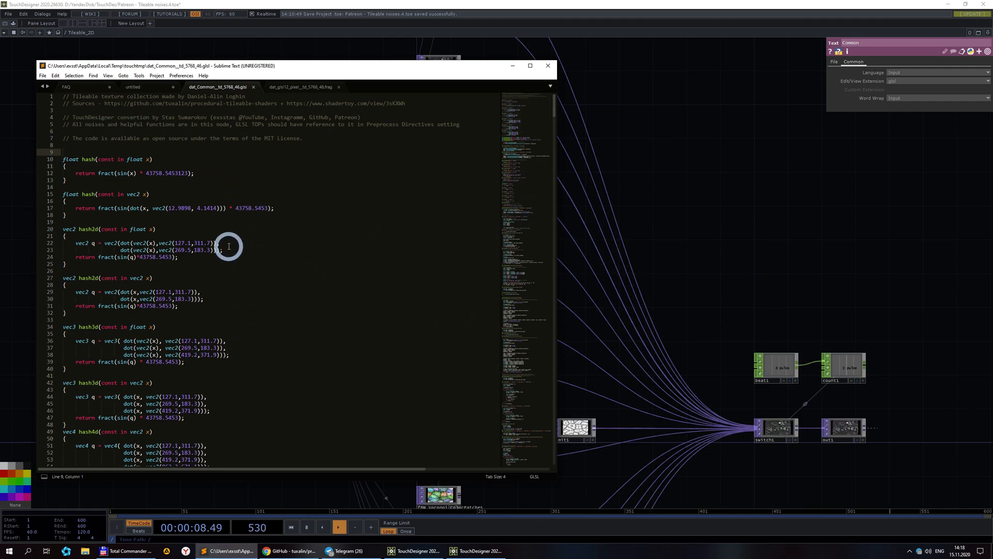
scroll(down, 3)
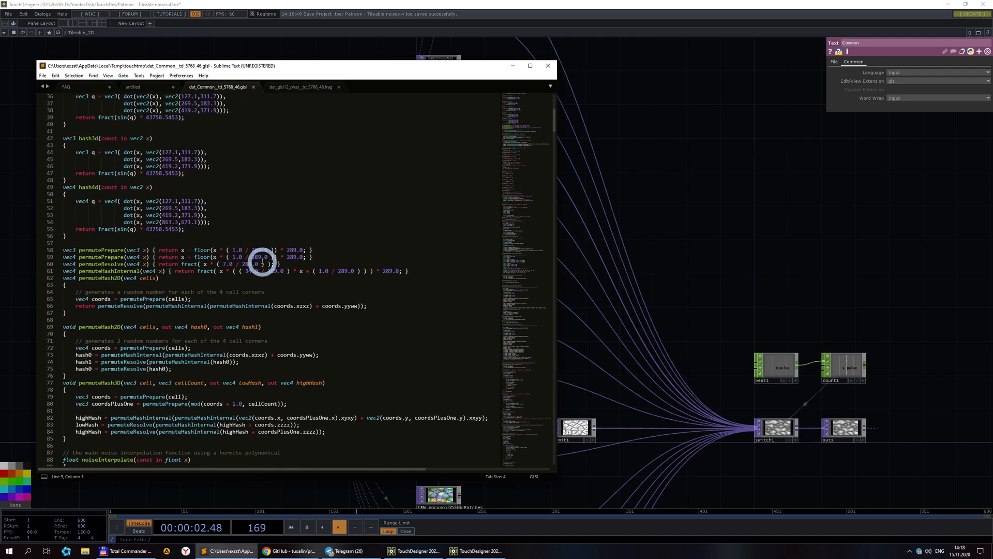
scroll(down, 3)
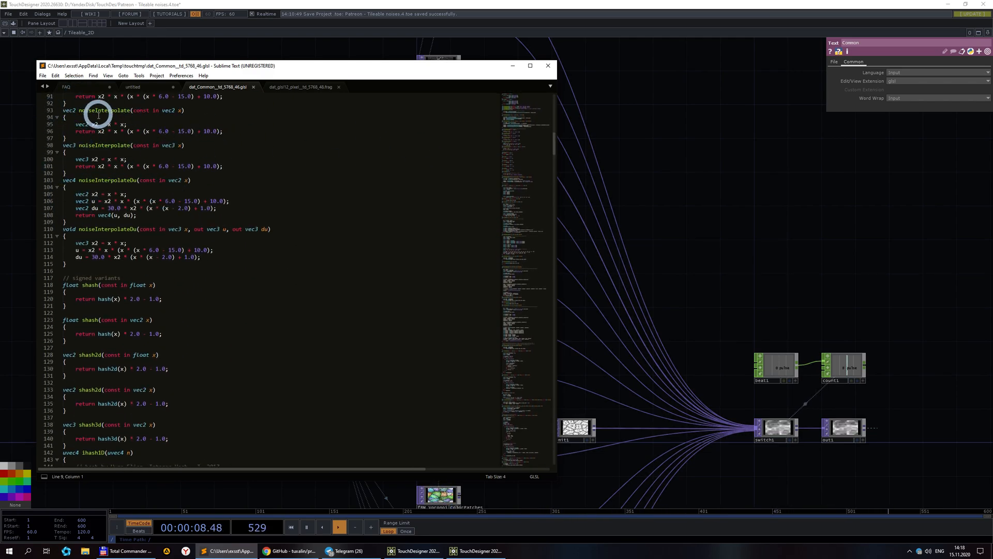
scroll(down, 3)
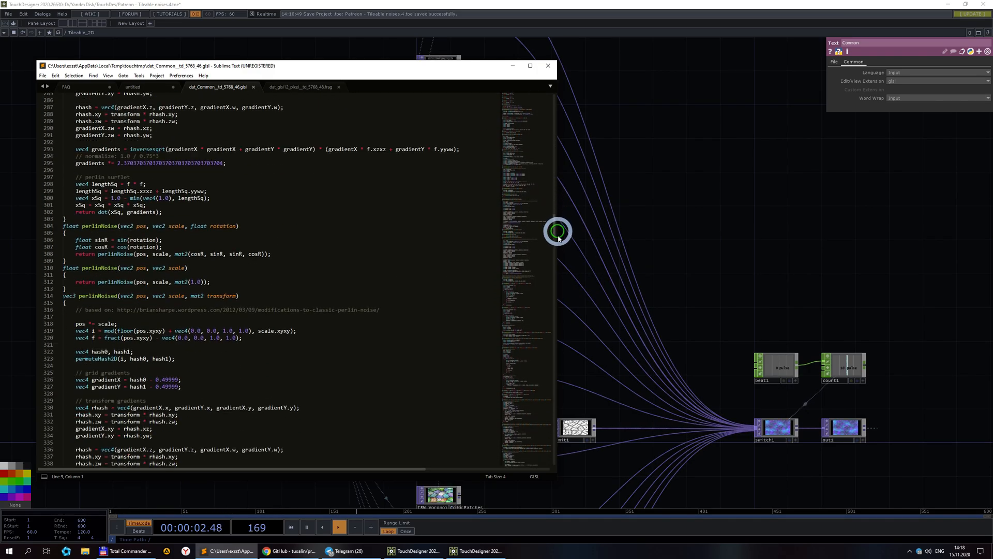
scroll(down, 3)
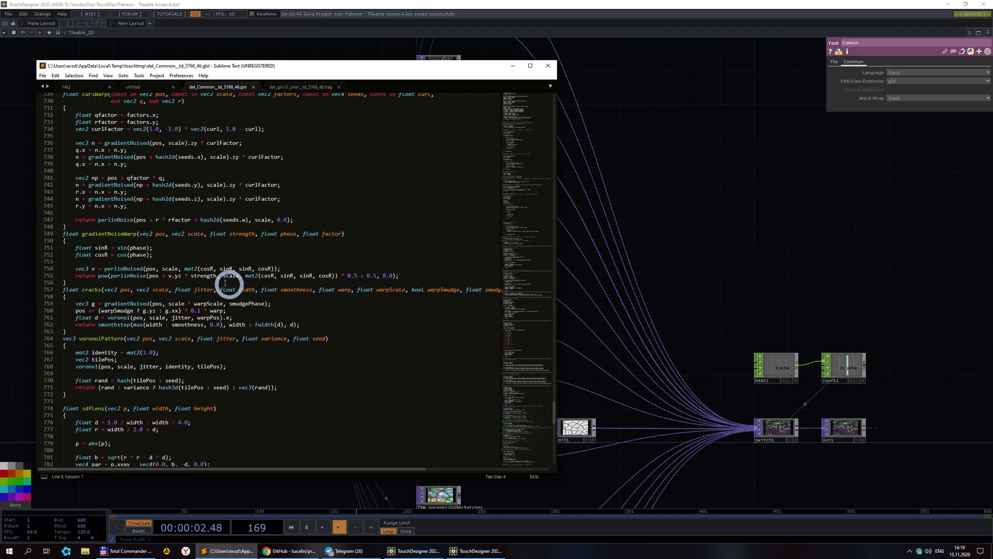
mouse_move(127, 288)
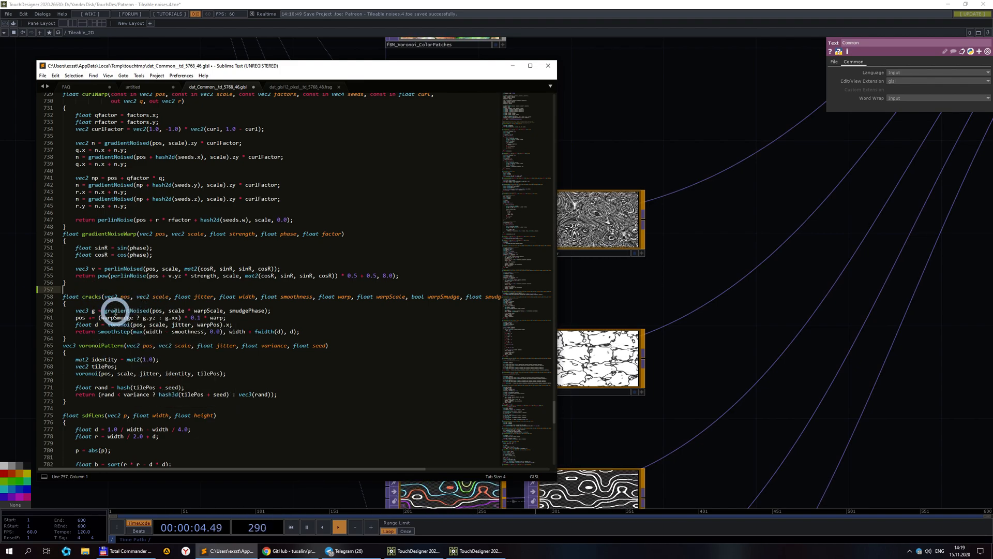
double_click(117, 323)
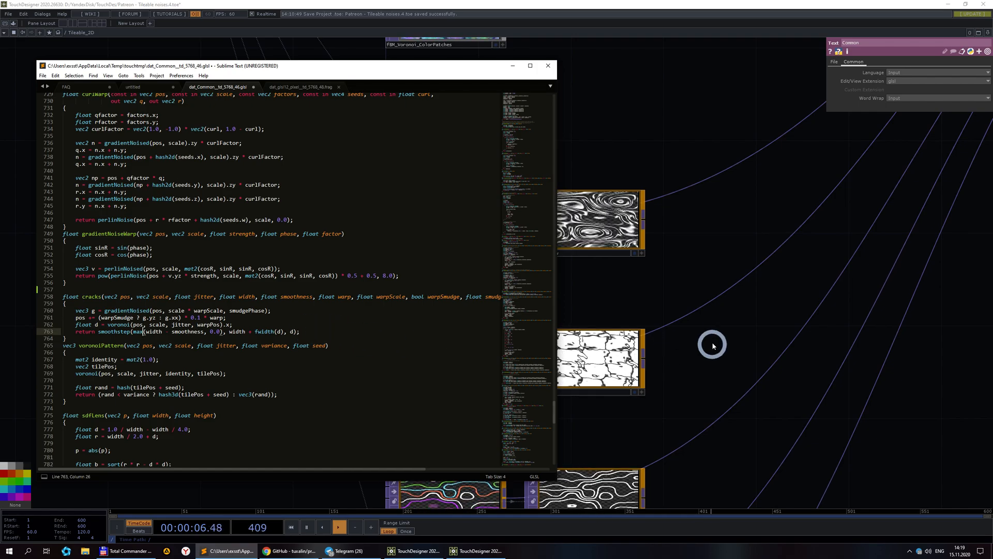
click(546, 65)
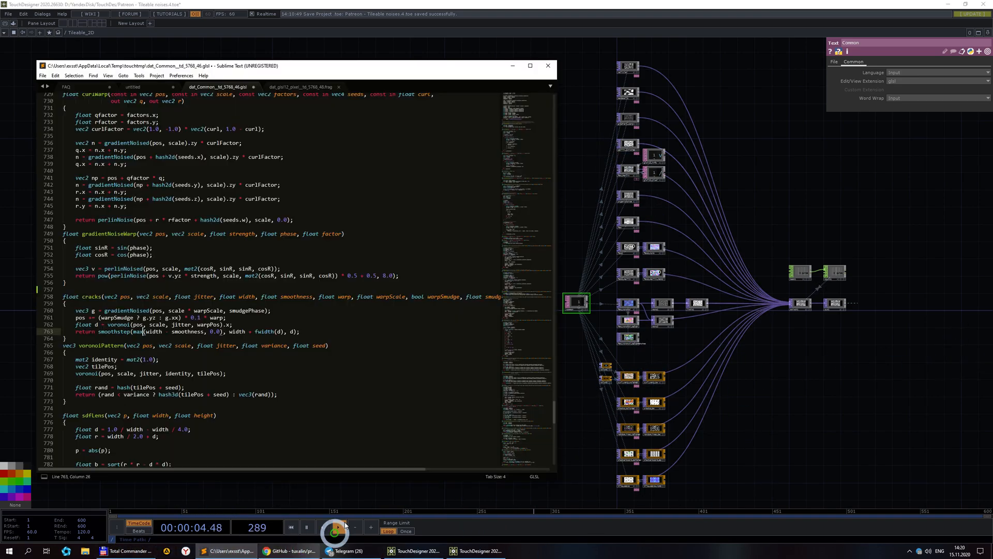
Create crop1 after the cellular noise with Extend set to Repeat so it tiles seamlessly
click(336, 527)
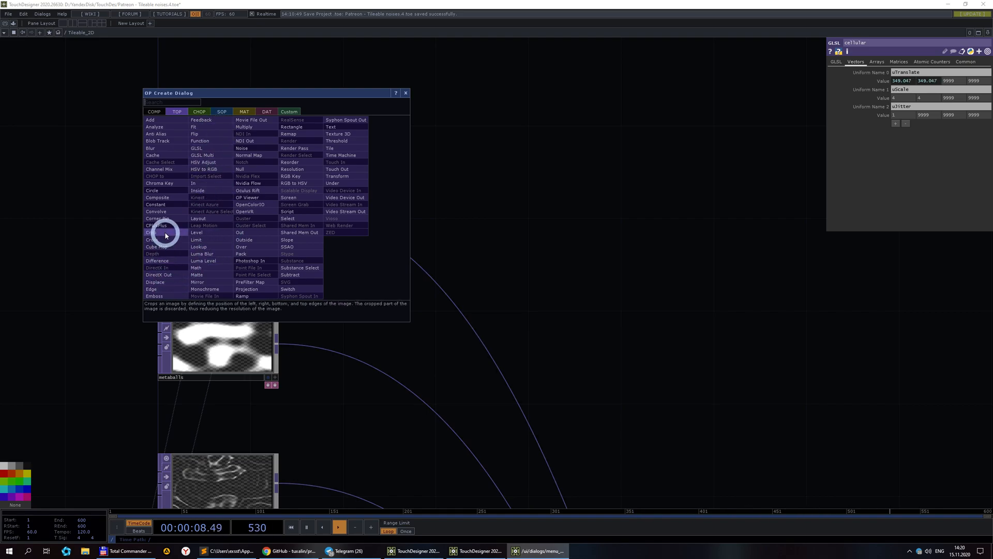
click(151, 231)
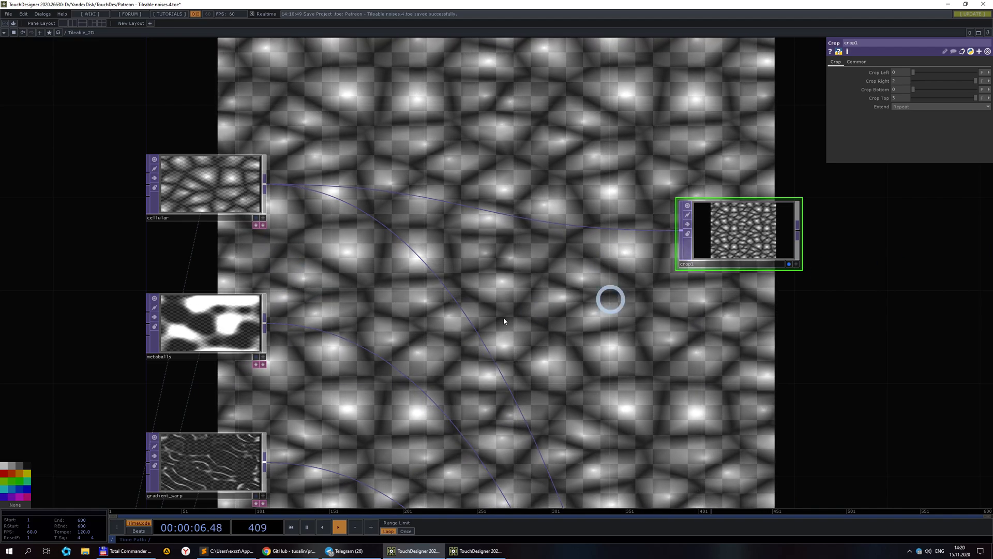
right_click(532, 212)
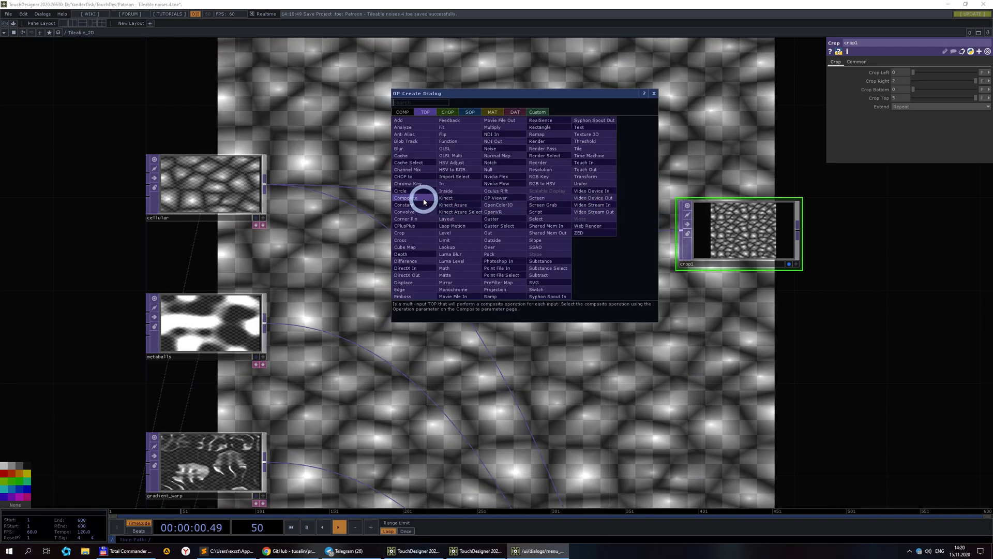
Add a Composite TOP blending cellular and metaballs into crop1 and try another Operation such as Overlay
click(405, 198)
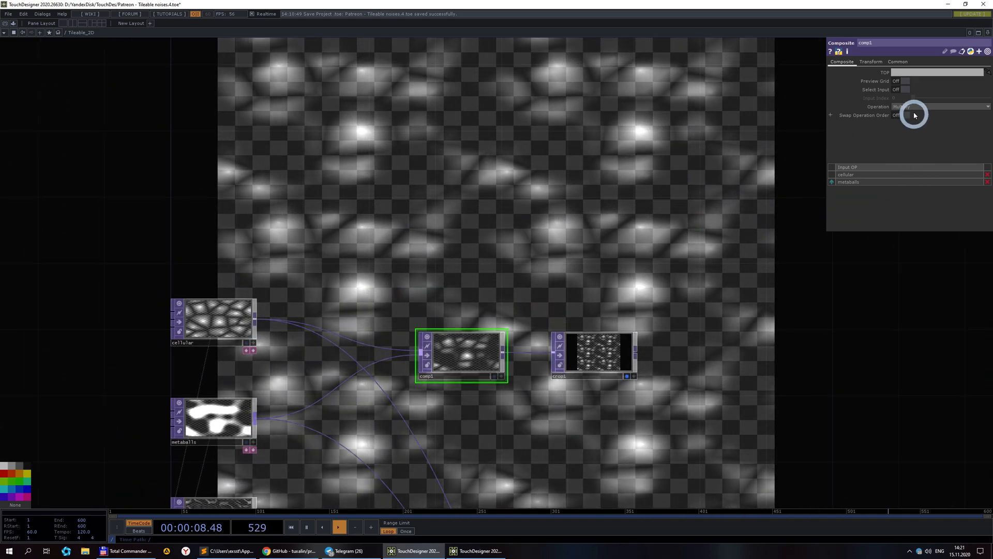
click(925, 107)
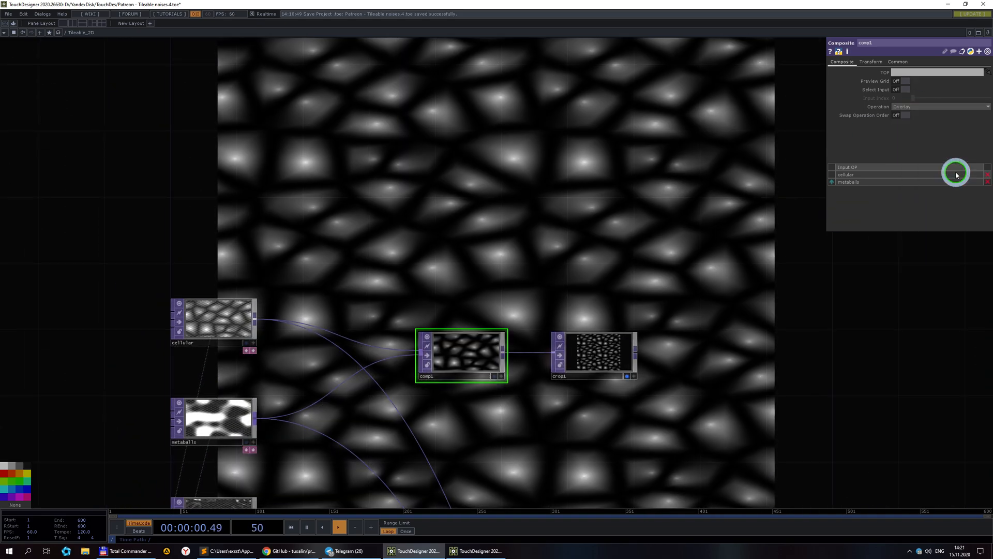
click(940, 106)
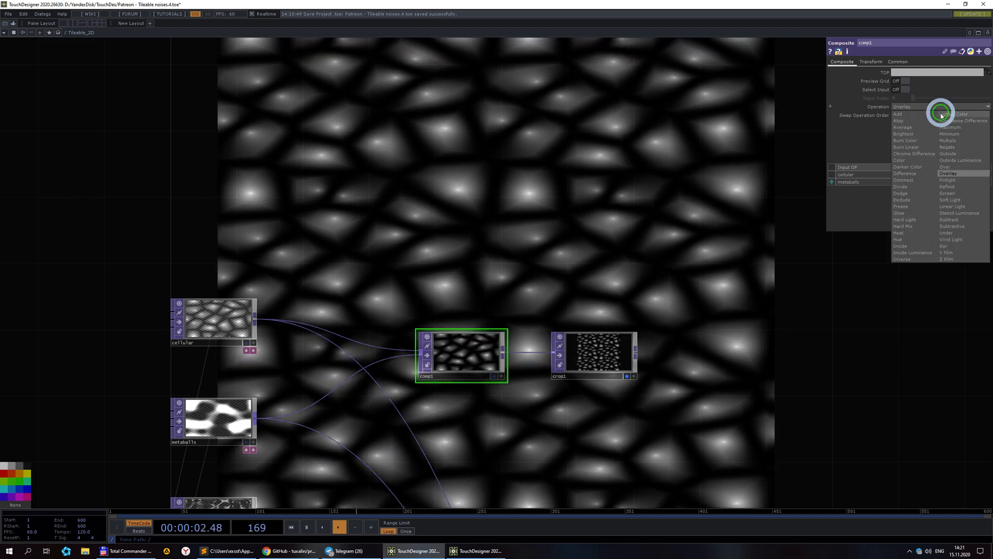
click(906, 173)
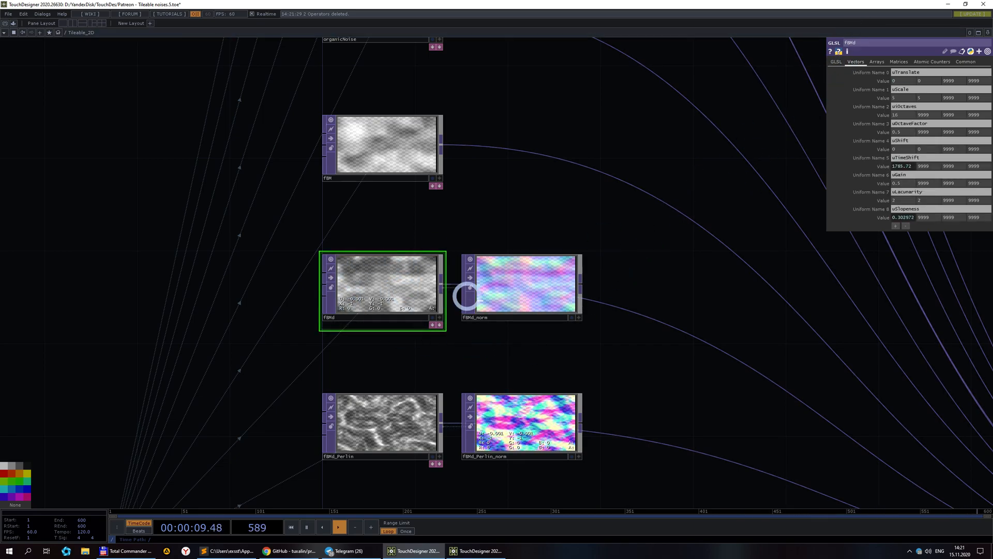
Inspect the FBMd_norm normal-map node alongside the FBMd and FBMd_Perlin variants
click(520, 286)
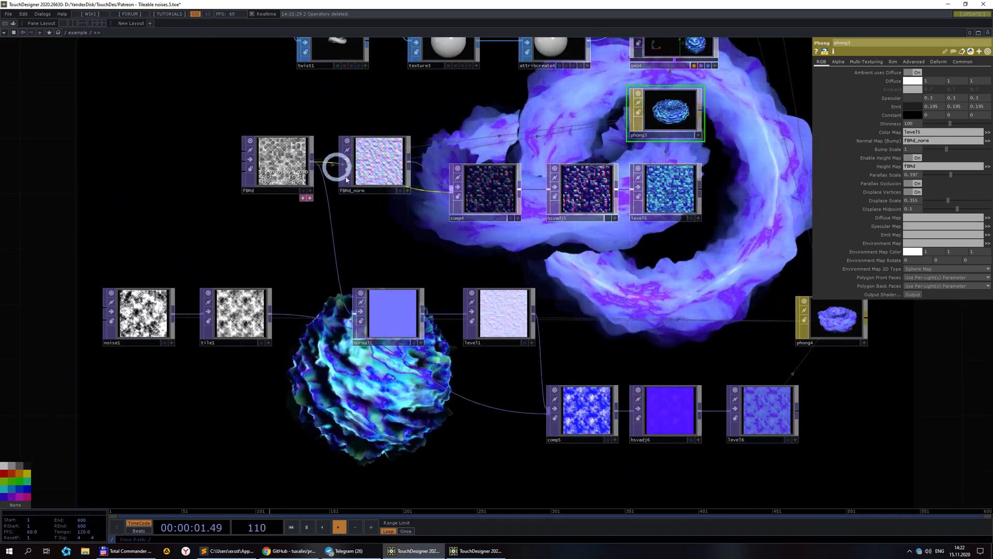
Inspect the FBMd_norm normal map on phong3, then bring up the tileable shaders GitHub repository
click(390, 313)
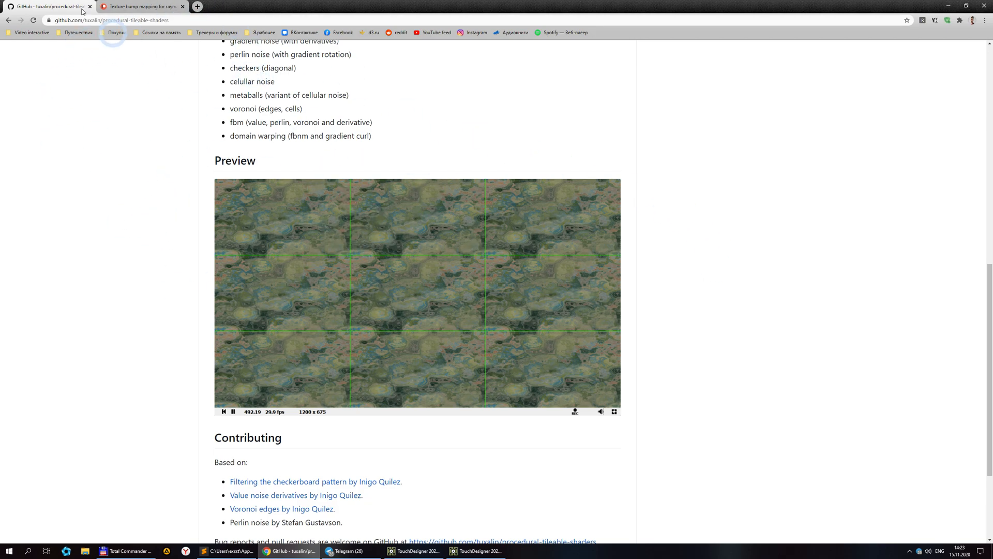
click(414, 550)
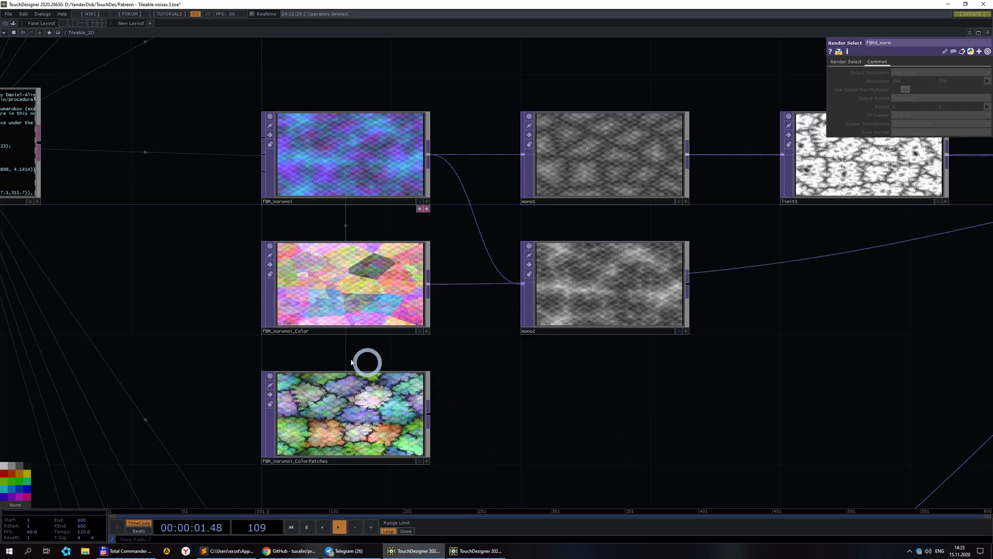
click(346, 415)
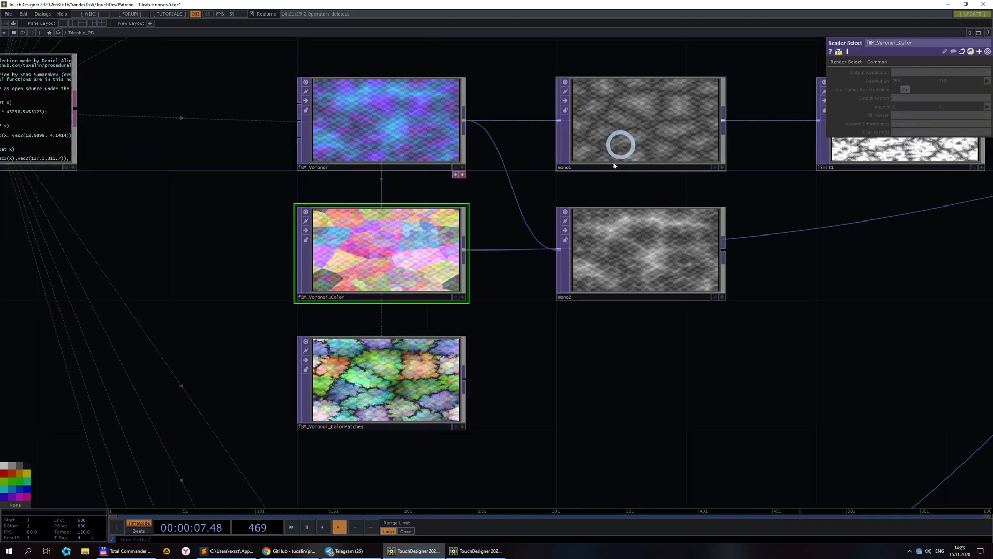
click(380, 379)
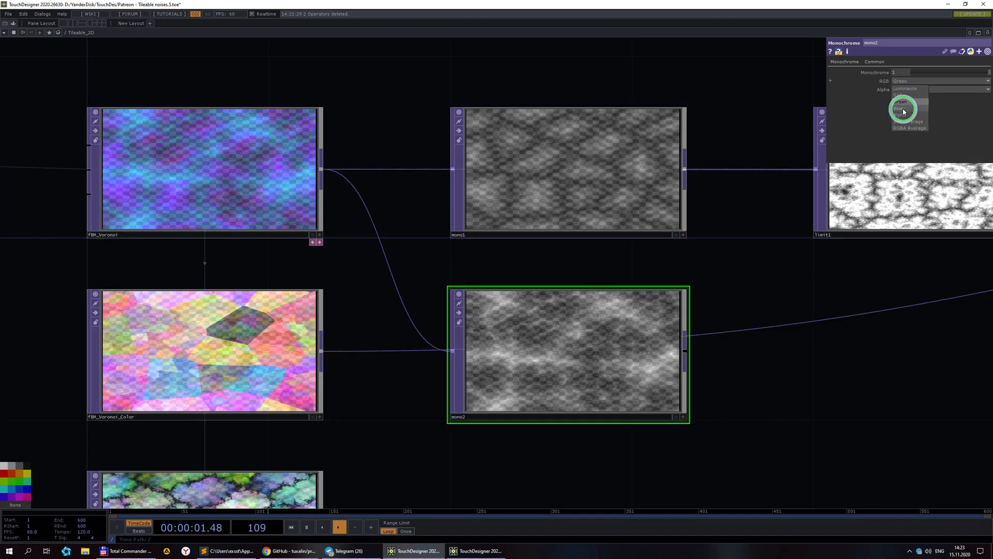
Set mono2's Monochrome Alpha and RGB to Blue then Green, then switch to the Patreon post
click(899, 108)
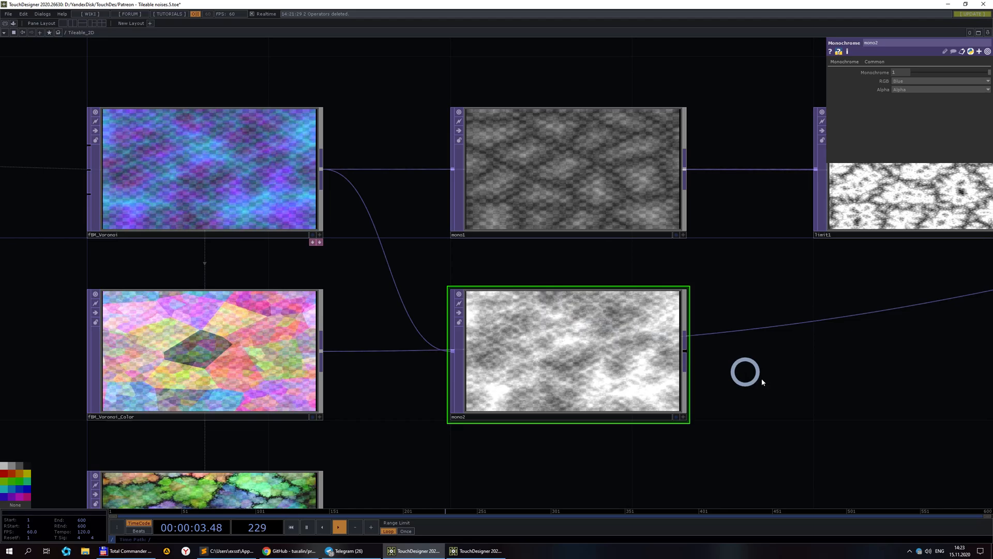
click(939, 81)
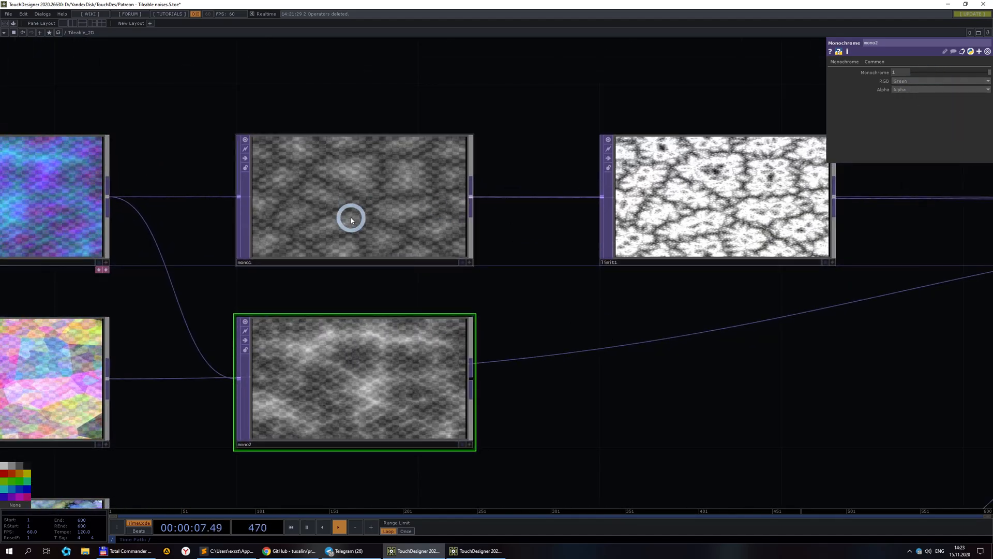
click(716, 199)
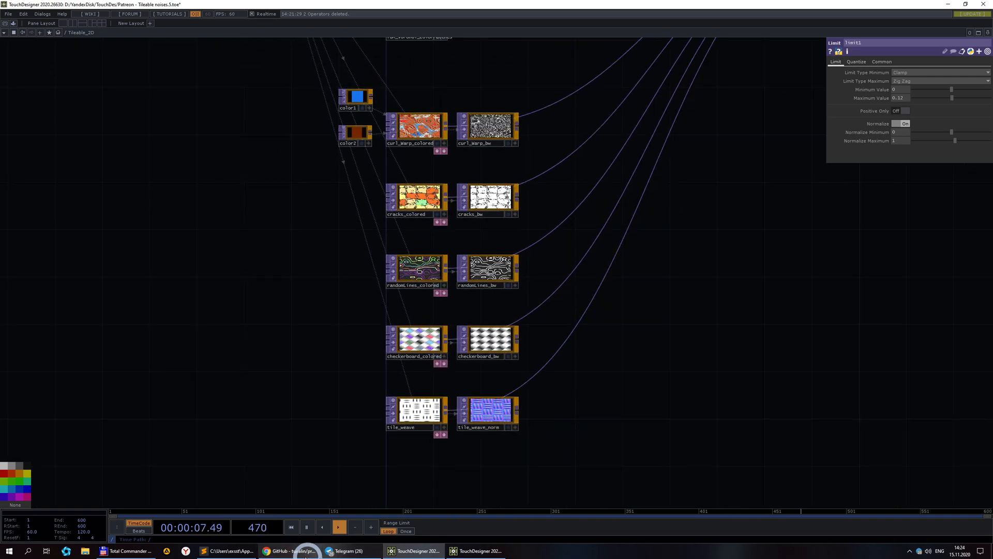
click(287, 550)
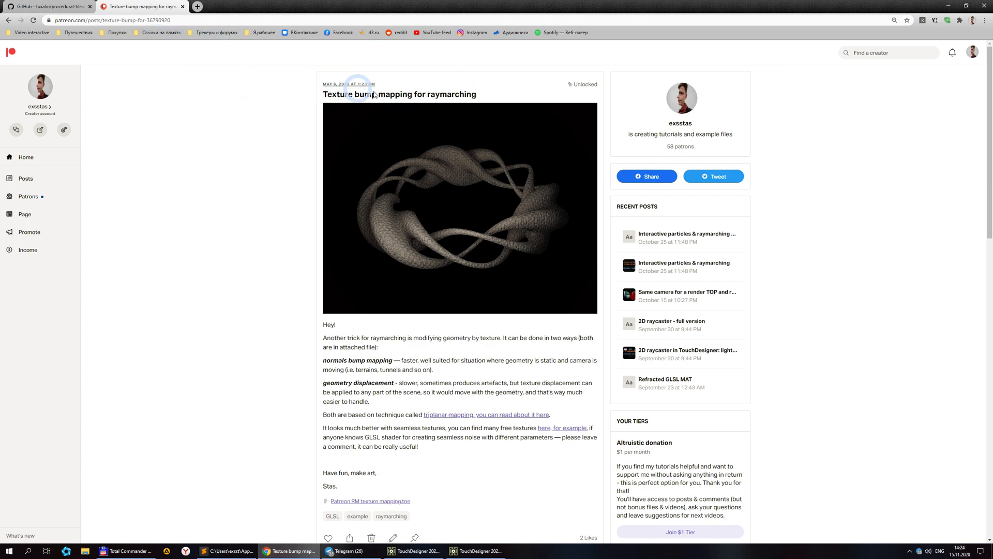
scroll(down, 3)
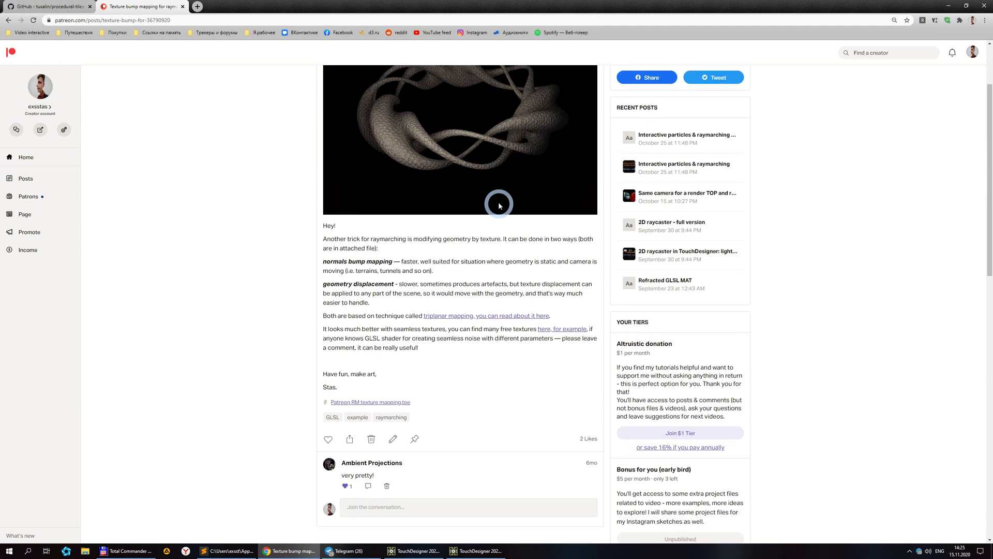
scroll(down, 3)
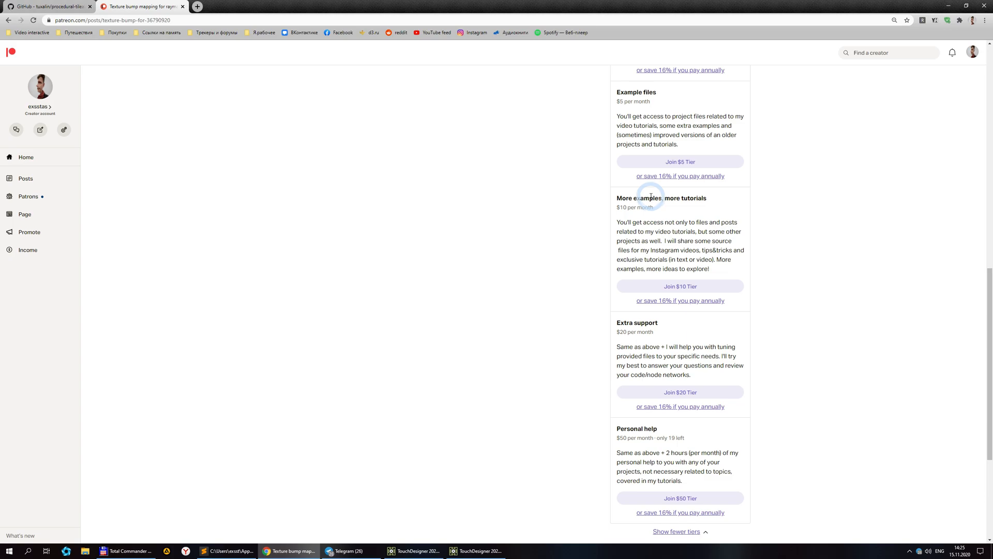
mouse_move(513, 298)
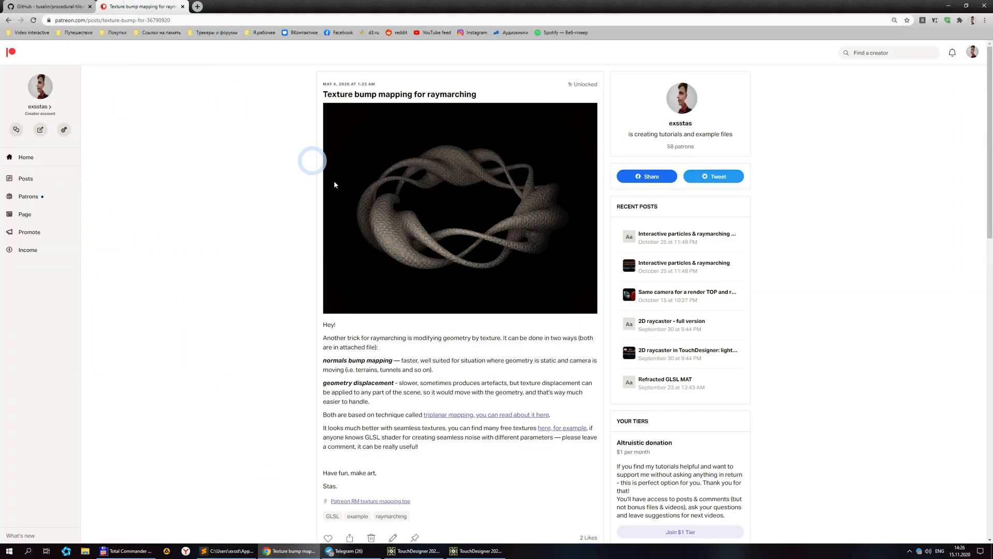
Bring up the Feather roots shader tab and search Shadertoy for 'tripla'
click(196, 6)
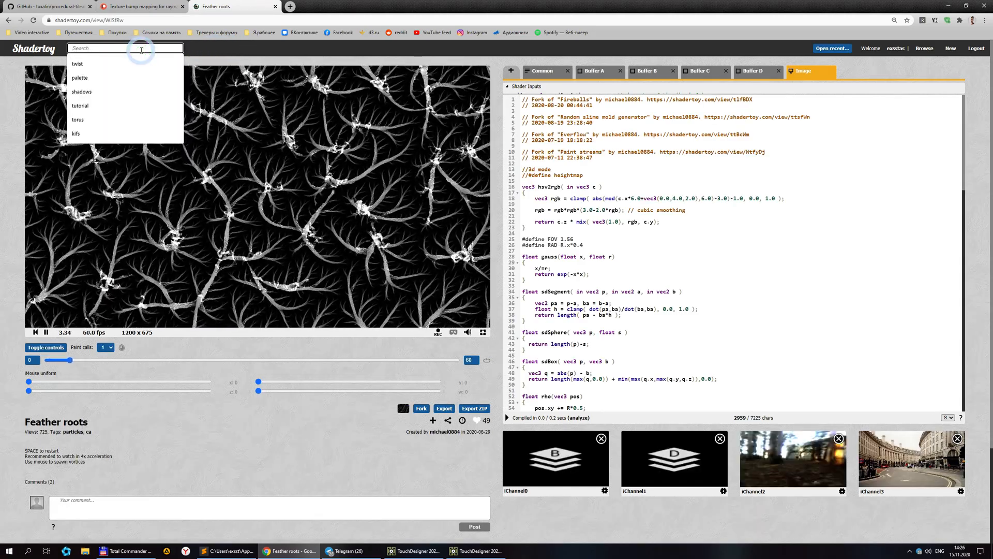
text(tripla)
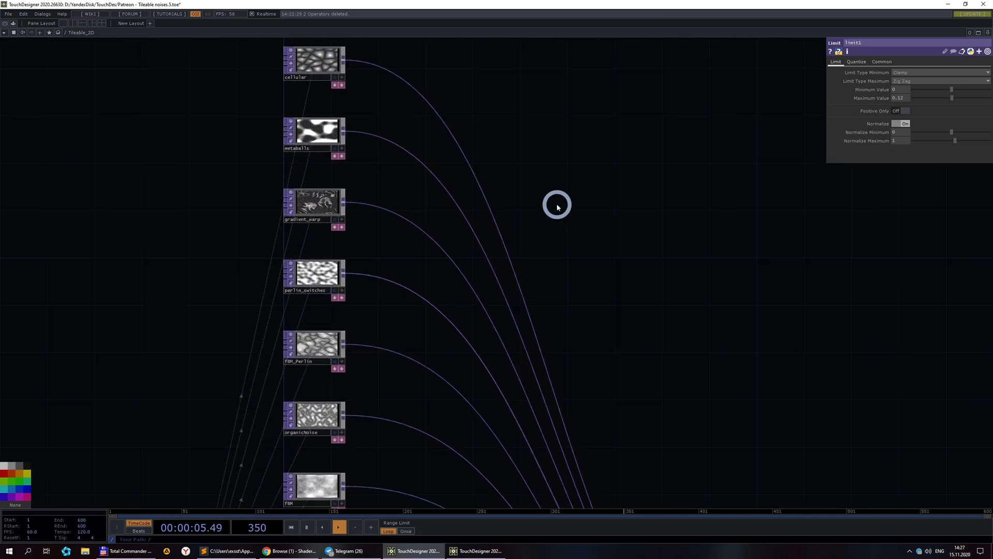
mouse_move(368, 76)
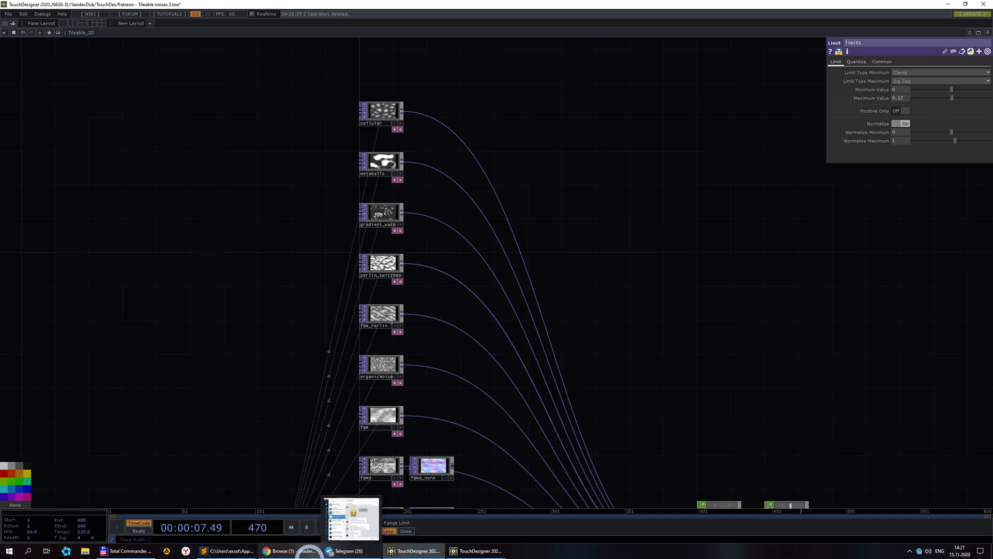
click(337, 526)
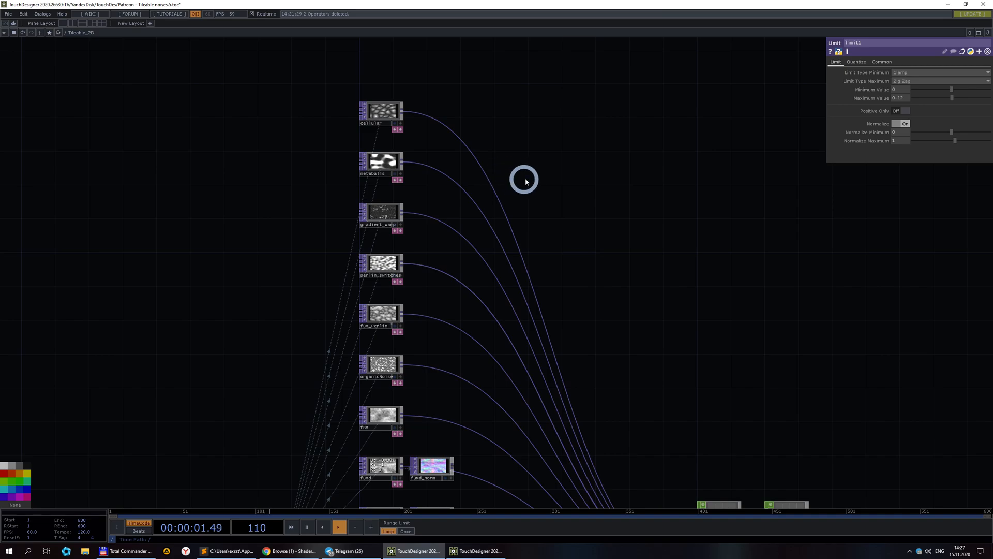
mouse_move(585, 321)
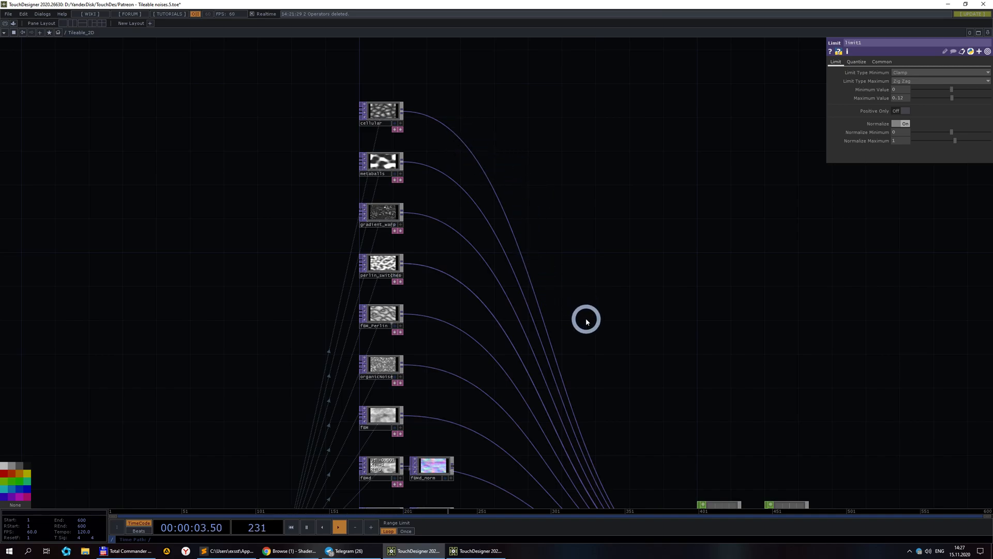